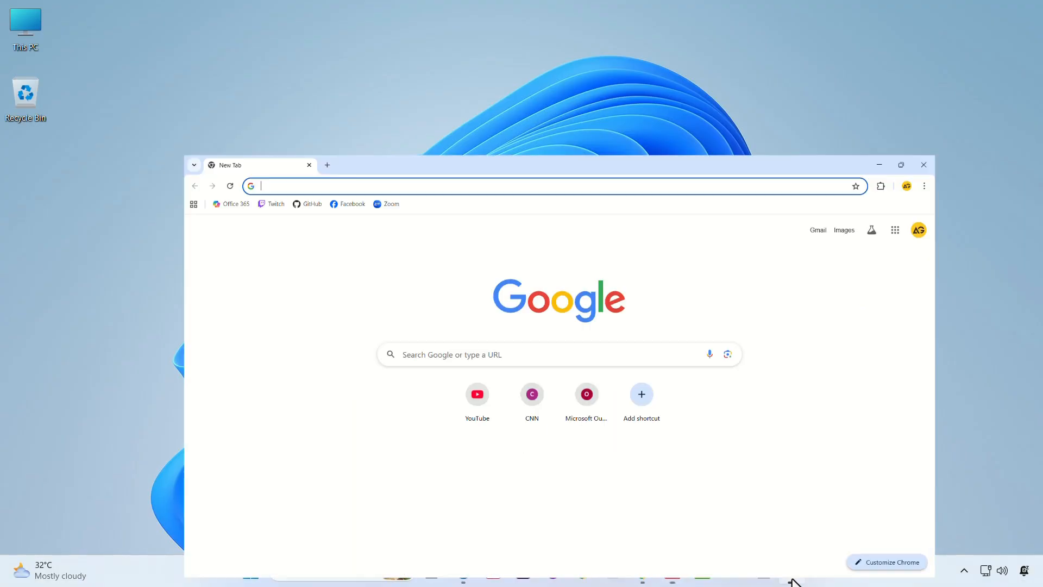
Search Google for 'open hardware mon' to list Open Hardware Monitor results.
left_click(901, 164)
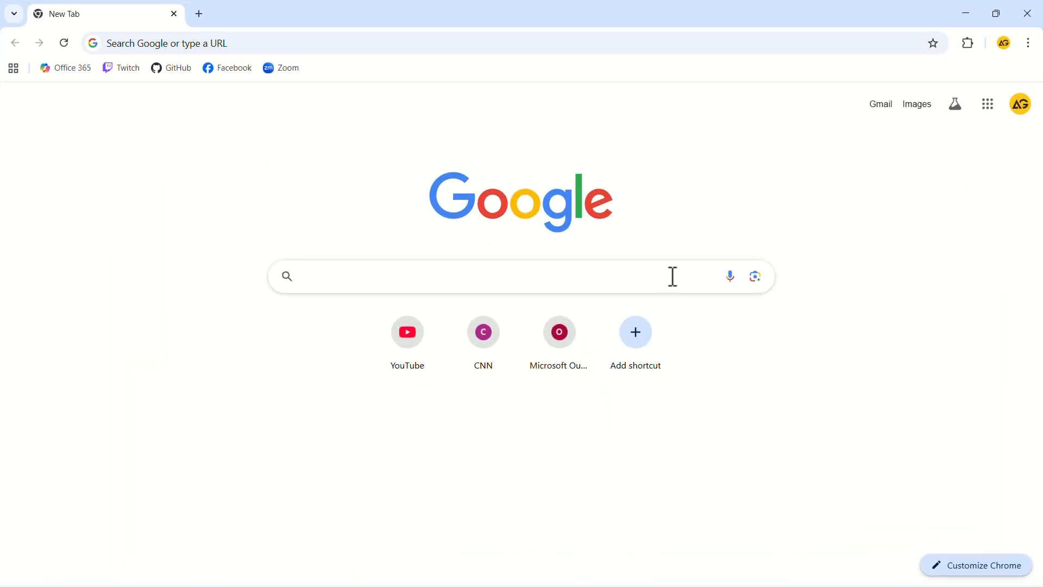
type("open hardware mon")
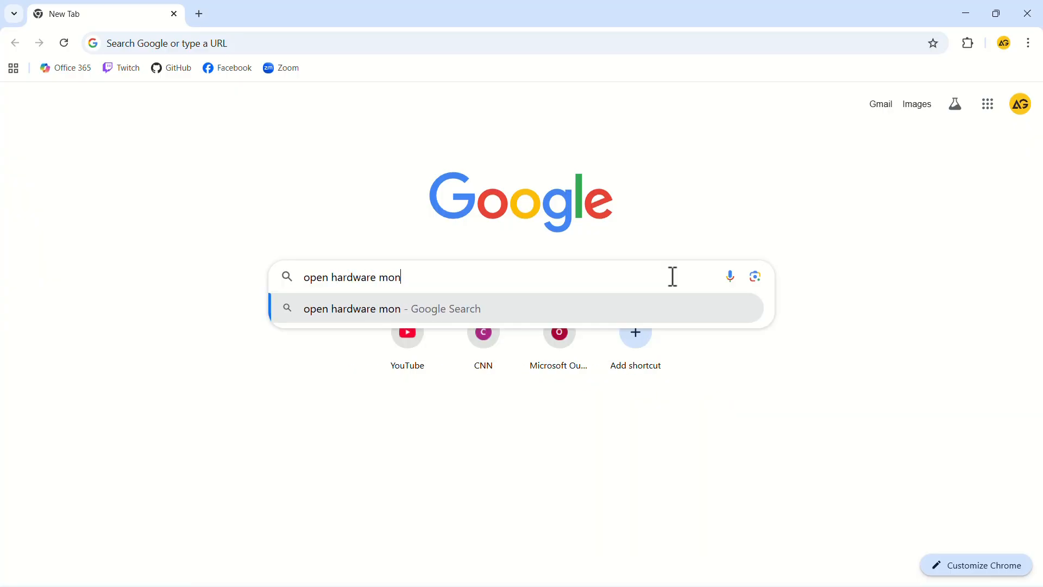
key("Enter")
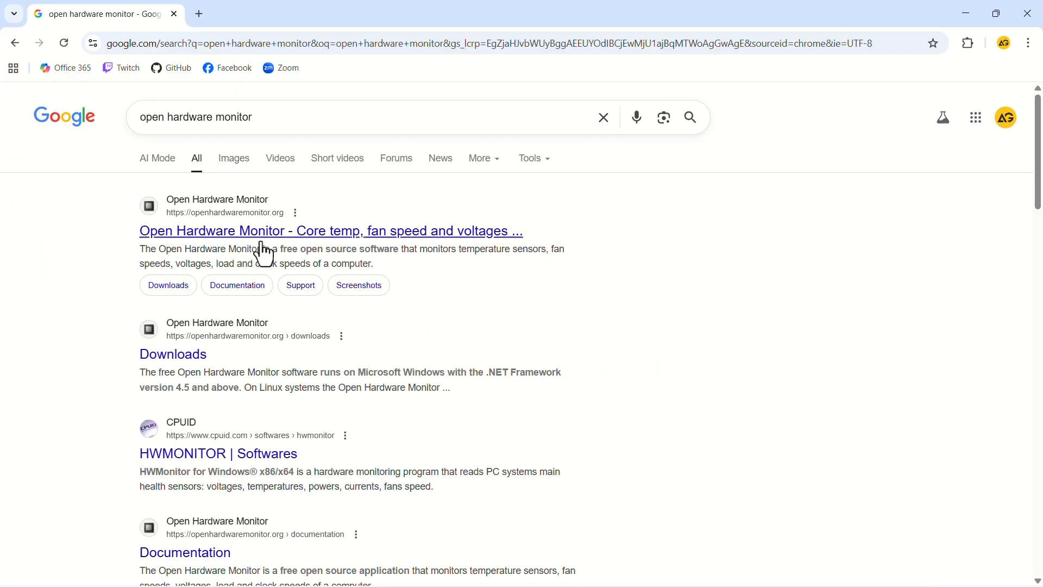
Open openhardwaremonitor.org and download Open Hardware Monitor 0.9.6.
left_click(330, 231)
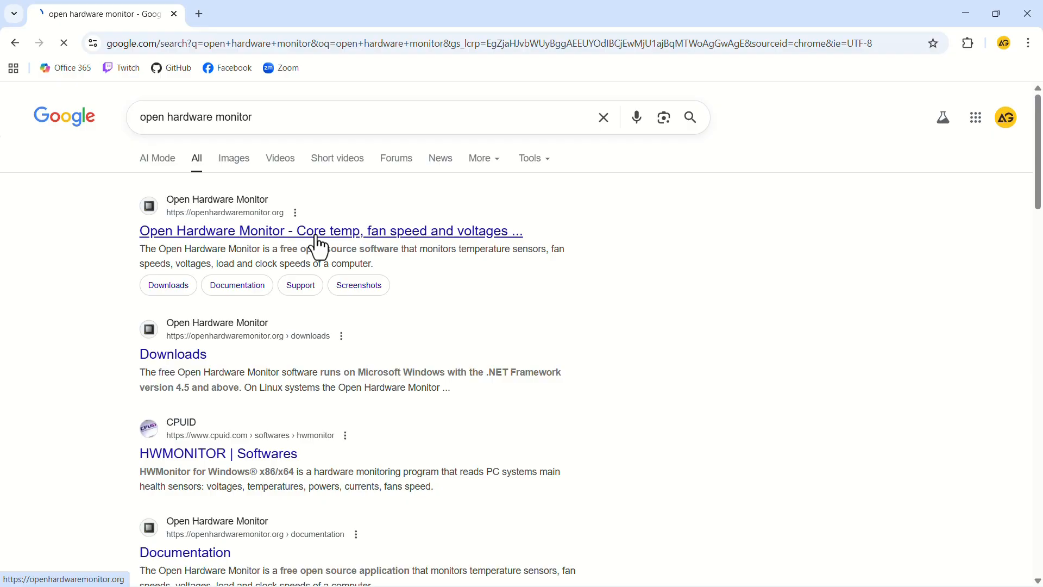
left_click(330, 231)
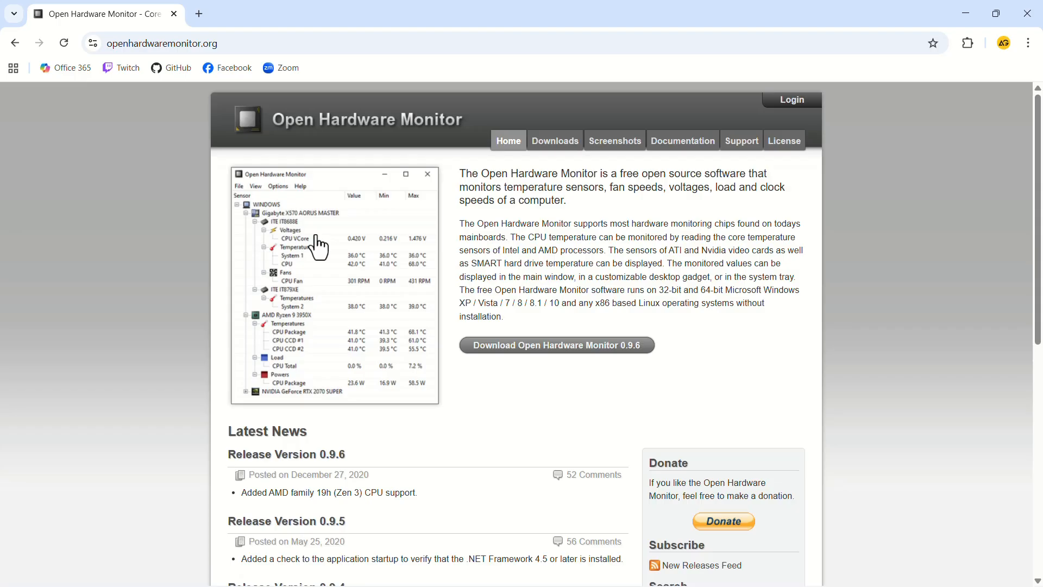
left_click(554, 140)
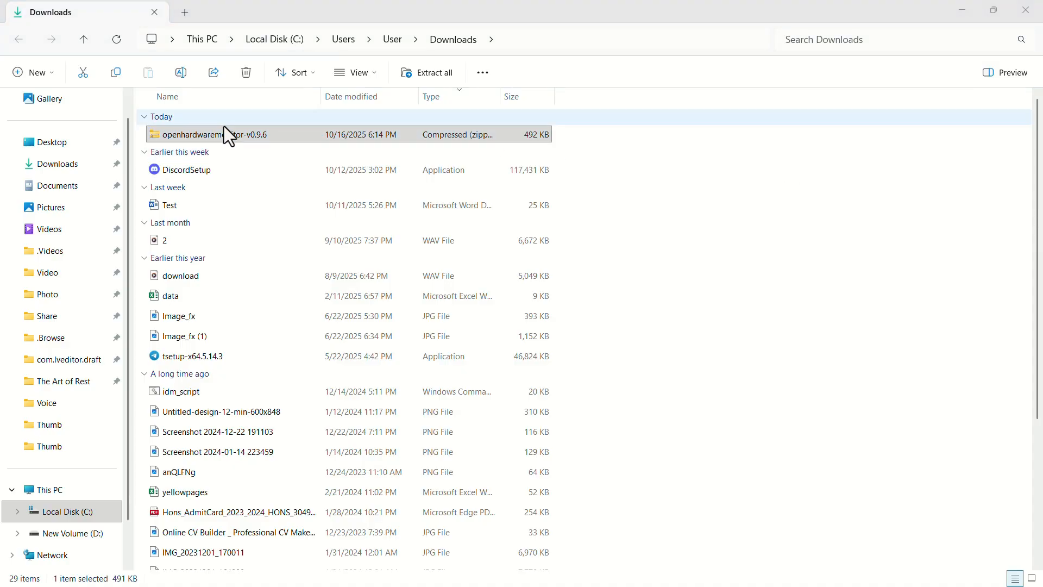
Extract the openhardwaremonitor-v0.9.6 zip into the Downloads folder.
left_click(433, 72)
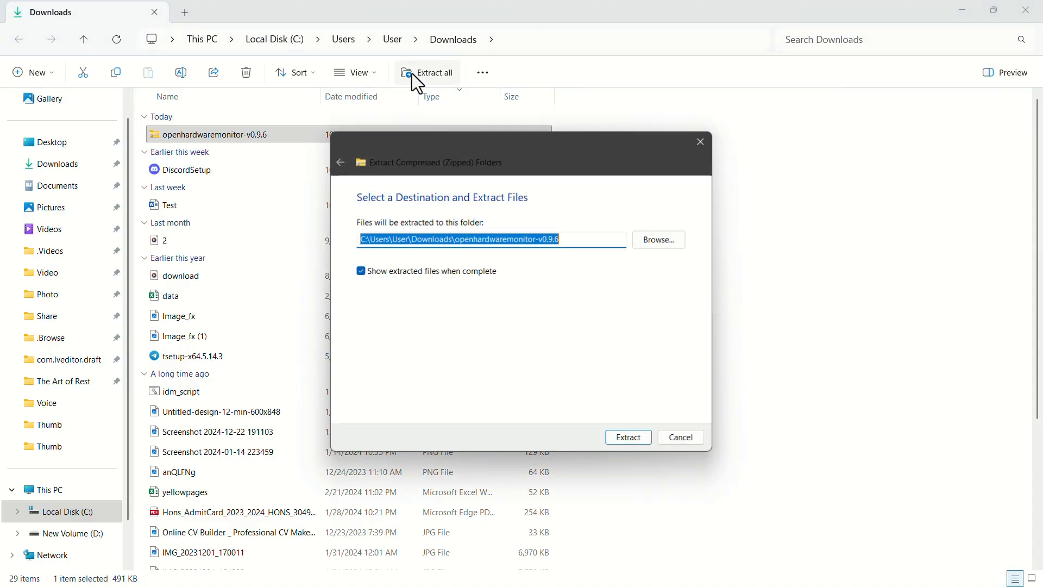
mouse_move(542, 368)
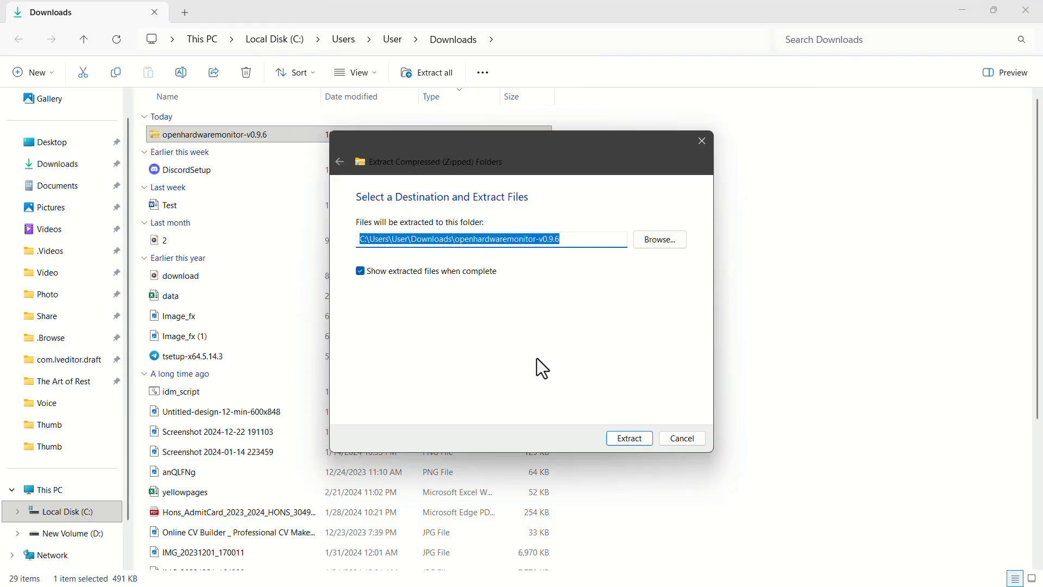
left_click(628, 438)
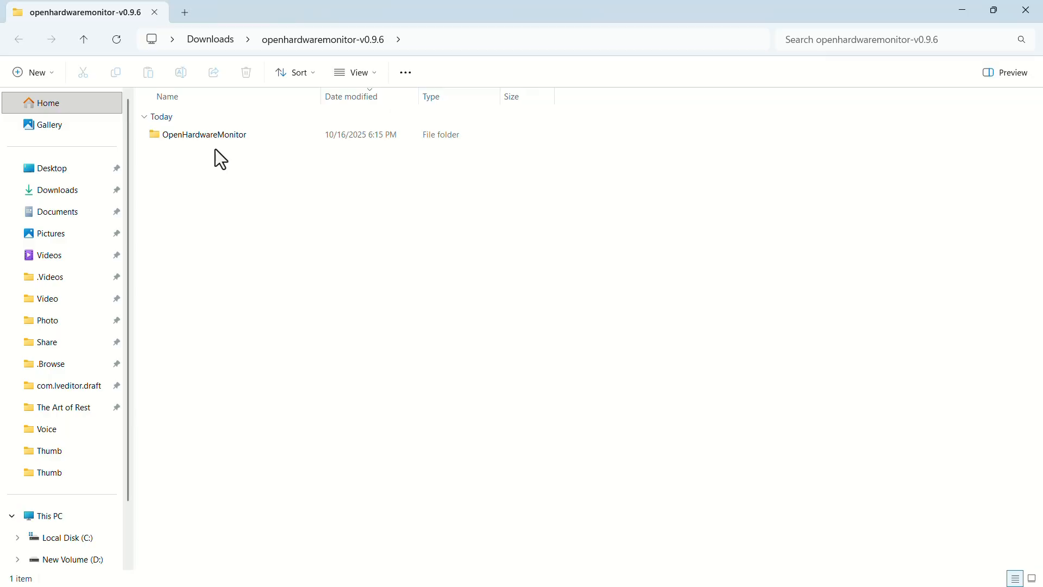
Open the extracted OpenHardwareMonitor folder and run OpenHardwareMonitor.exe.
double_click(204, 134)
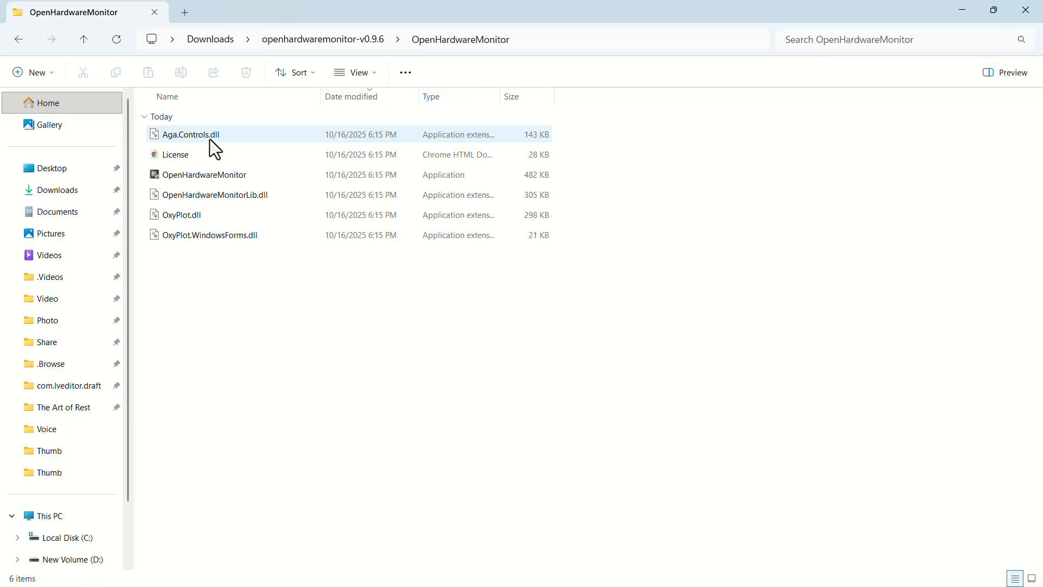
left_click(204, 174)
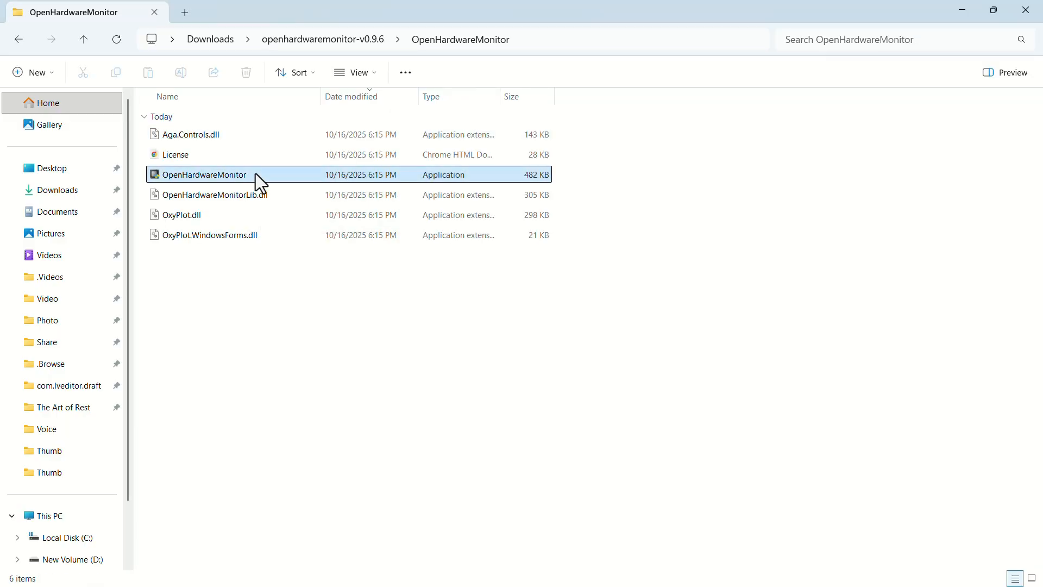
double_click(203, 174)
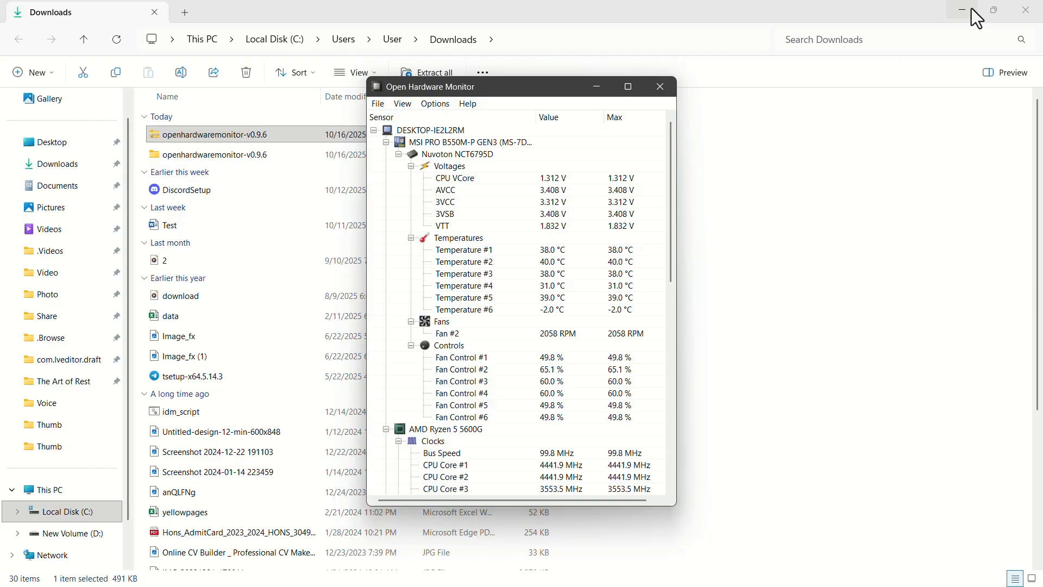
mouse_move(868, 108)
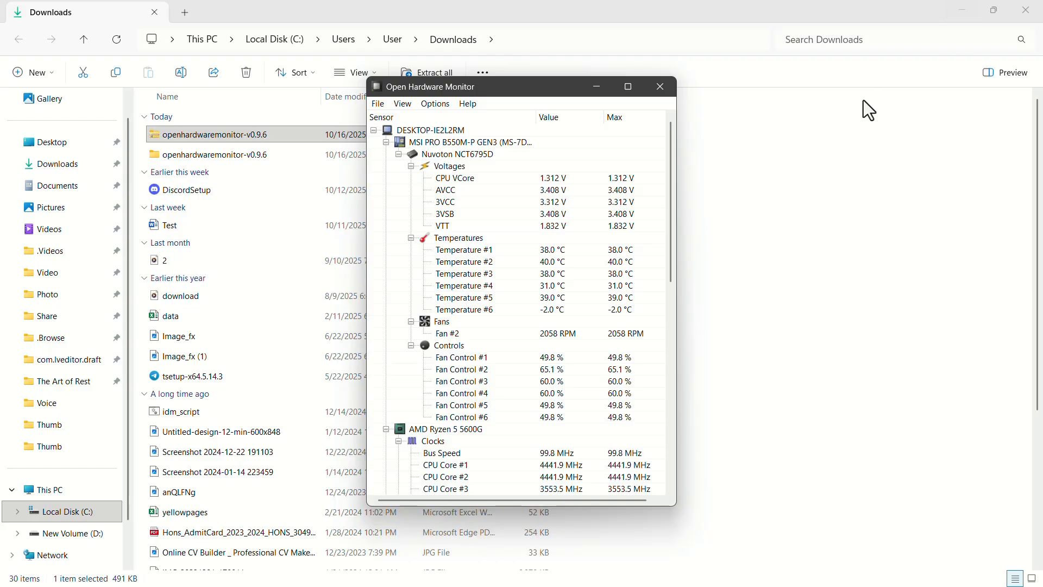